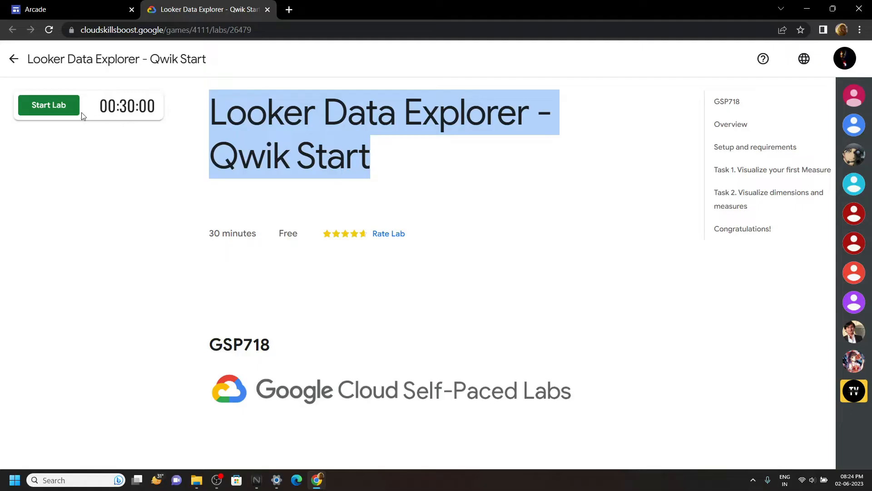
# Step: Start the lab and open Looker in an incognito window to sign in
pyautogui.click(49, 105)
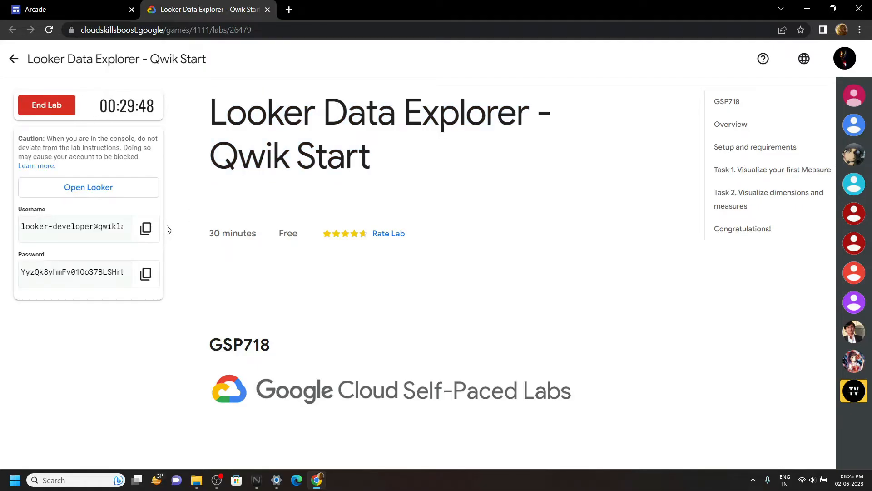
pyautogui.rightClick(88, 187)
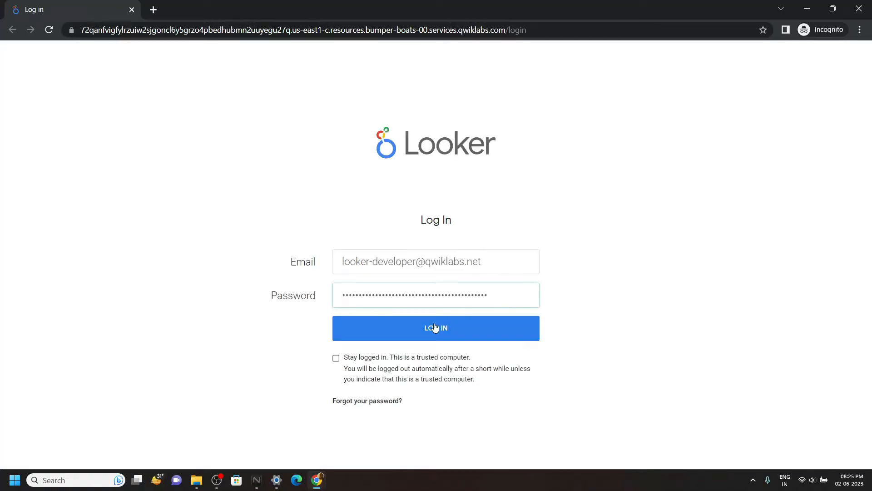
# Step: Log in to Looker and bring up the Explore list
pyautogui.click(436, 327)
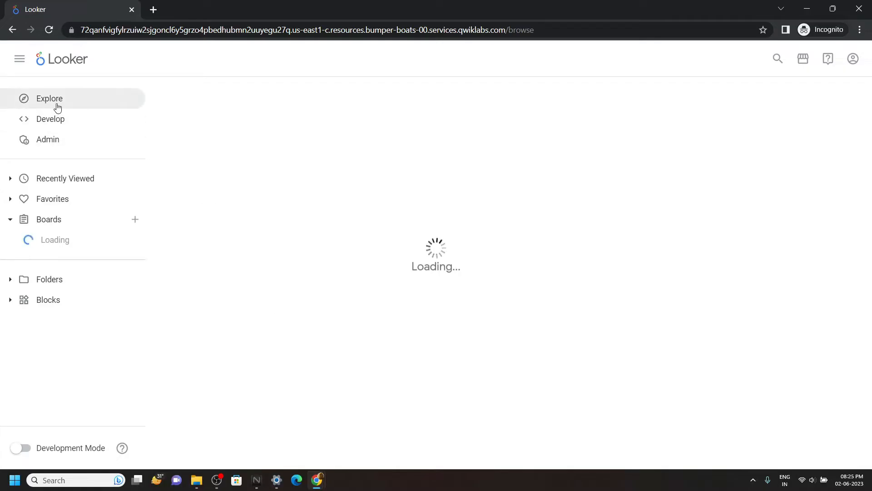
pyautogui.click(49, 98)
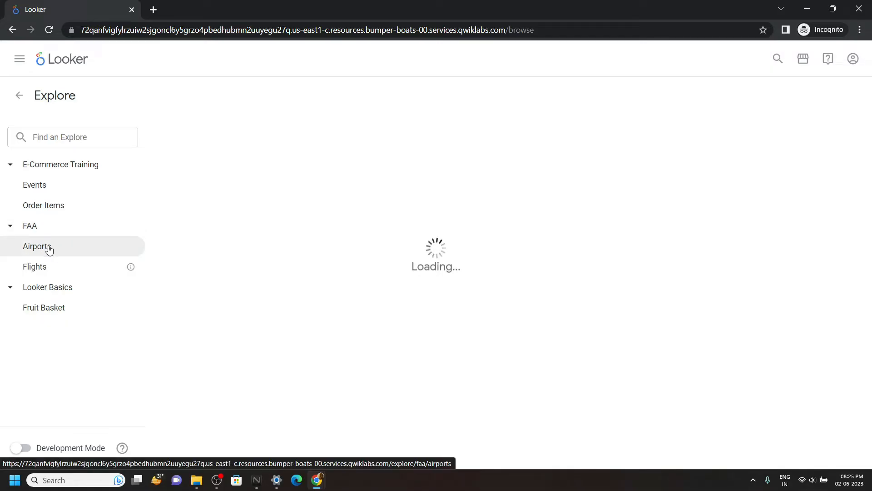
# Step: Add the Average Elevation measure to the FAA Airports explore and run it
pyautogui.click(37, 246)
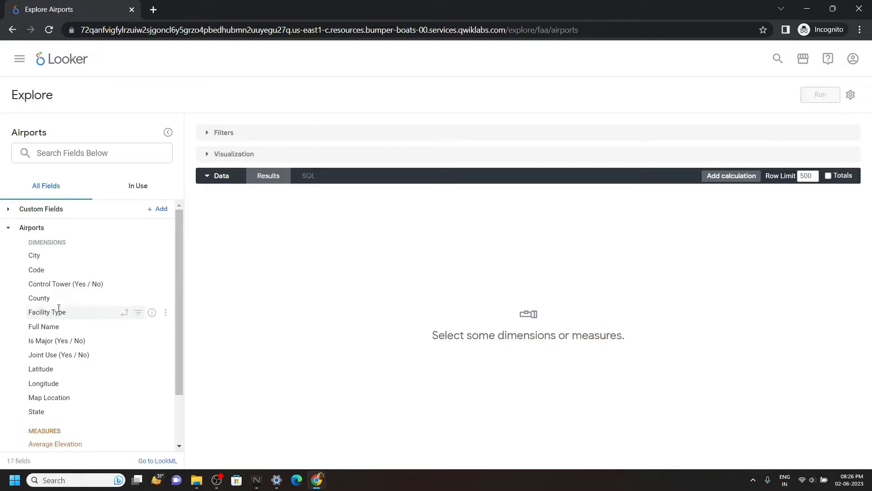
pyautogui.scroll(-3)
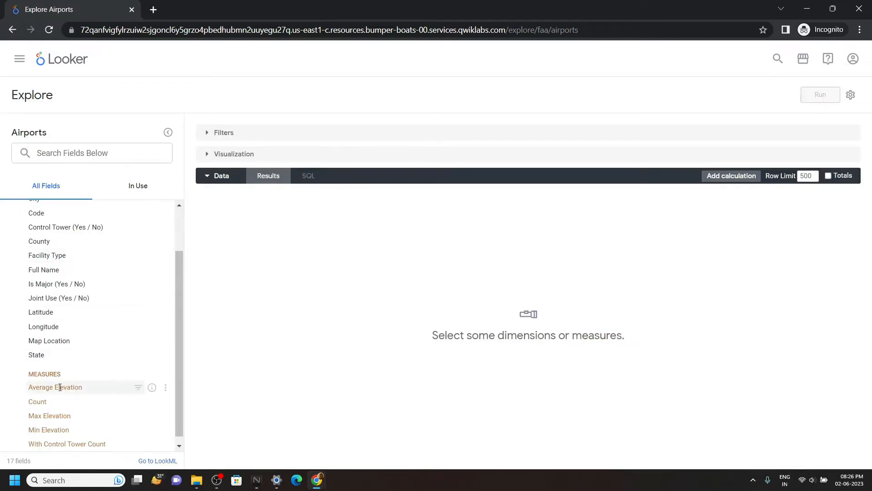
pyautogui.click(55, 387)
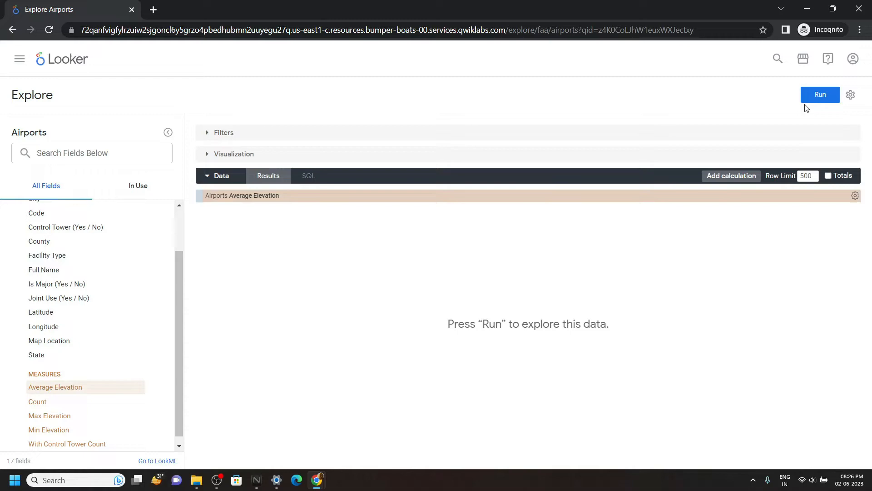
pyautogui.click(820, 95)
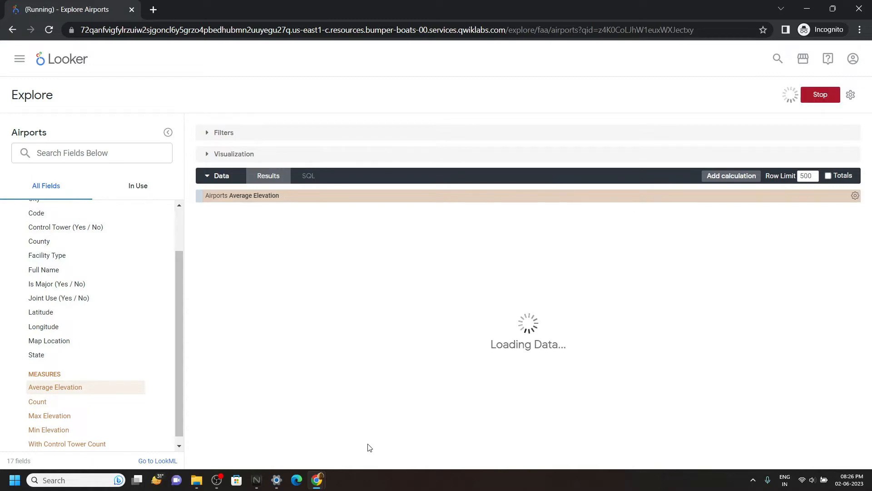
pyautogui.click(201, 9)
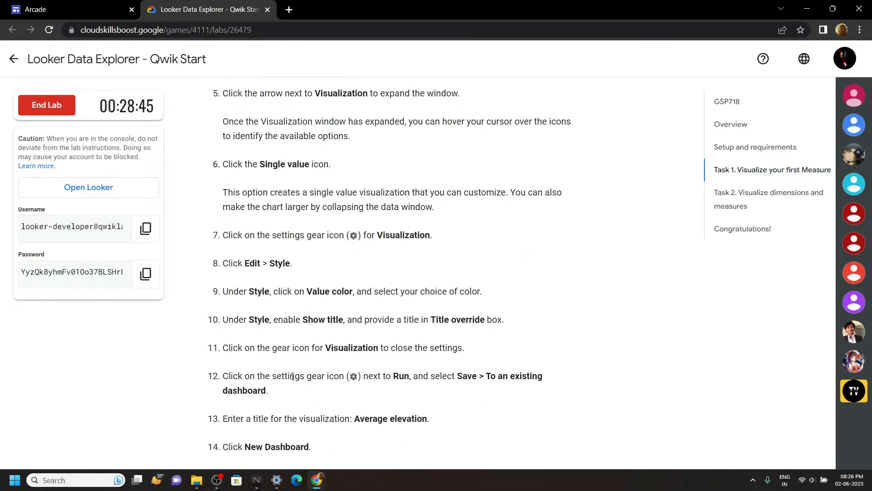
# Step: Read Task 1 steps 8–17 and select the tile title text
pyautogui.scroll(-3)
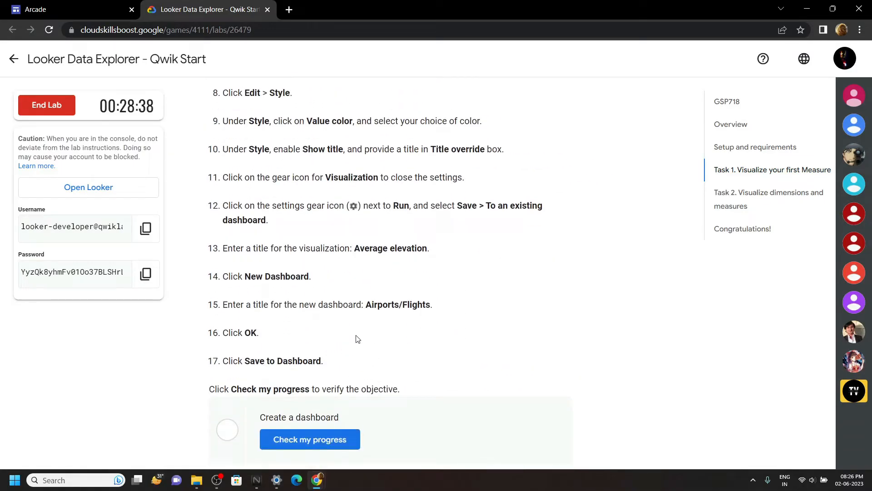
pyautogui.doubleClick(389, 248)
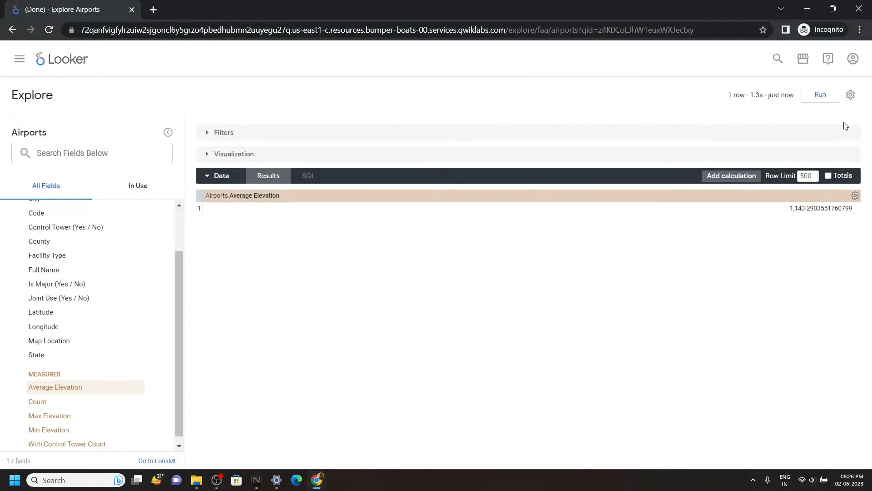
# Step: Save the query to an existing dashboard titled 'Average elevation' and copy 'Airports/Flights'
pyautogui.click(850, 94)
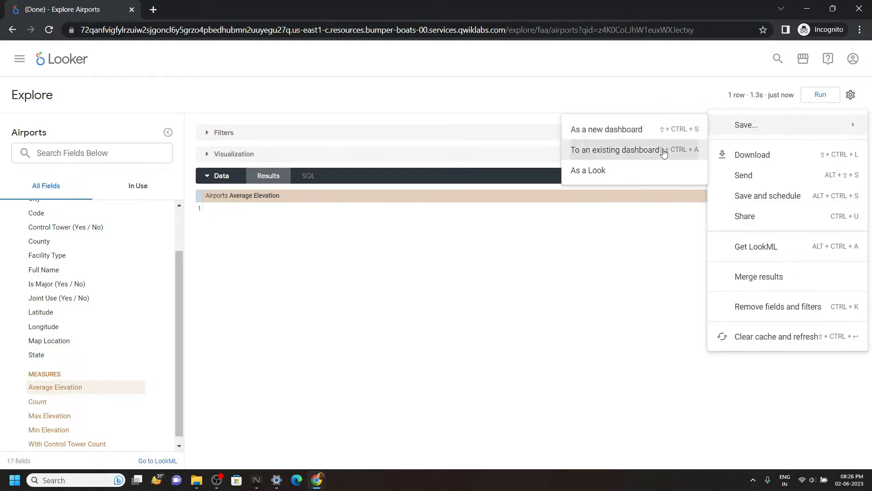
pyautogui.click(615, 149)
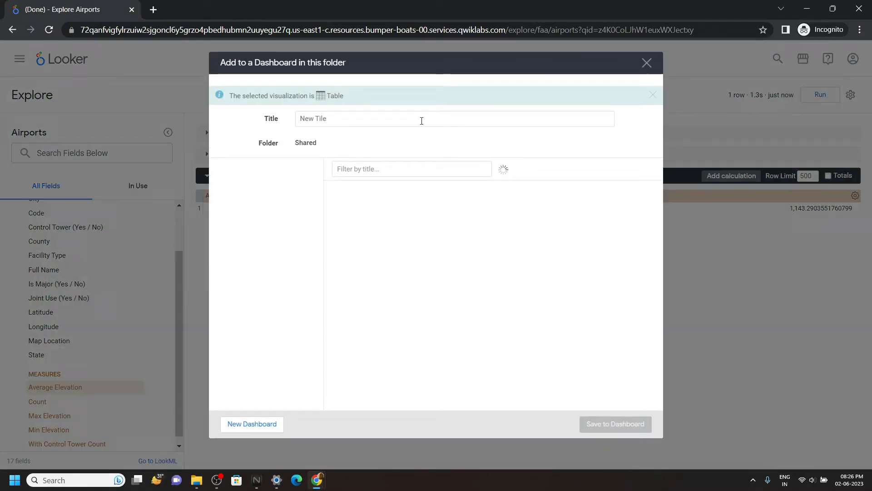
pyautogui.write('Average elevation')
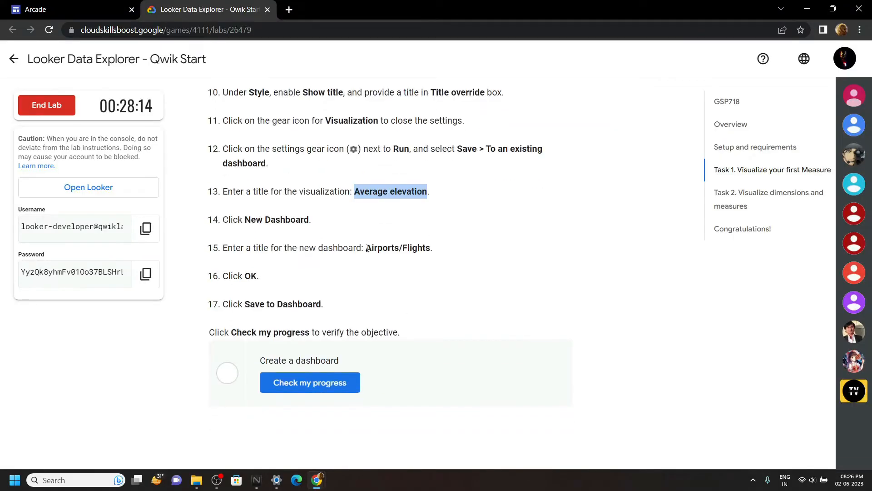
pyautogui.doubleClick(397, 247)
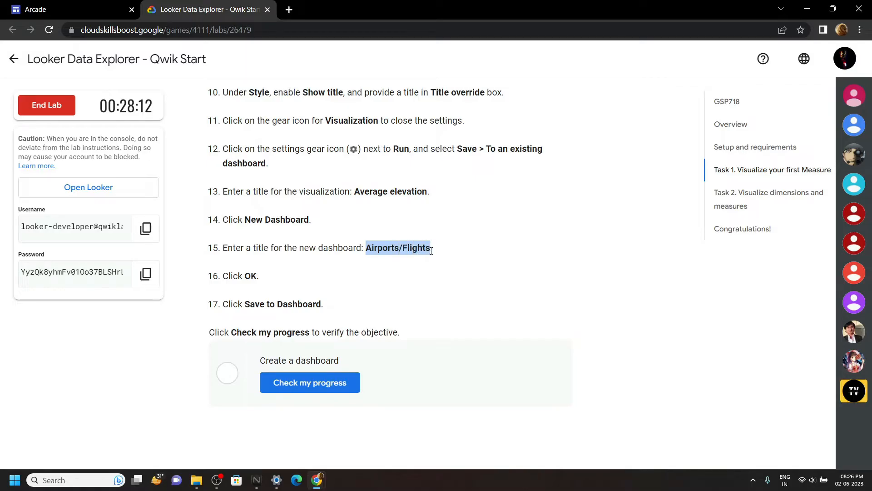
pyautogui.moveTo(317, 479)
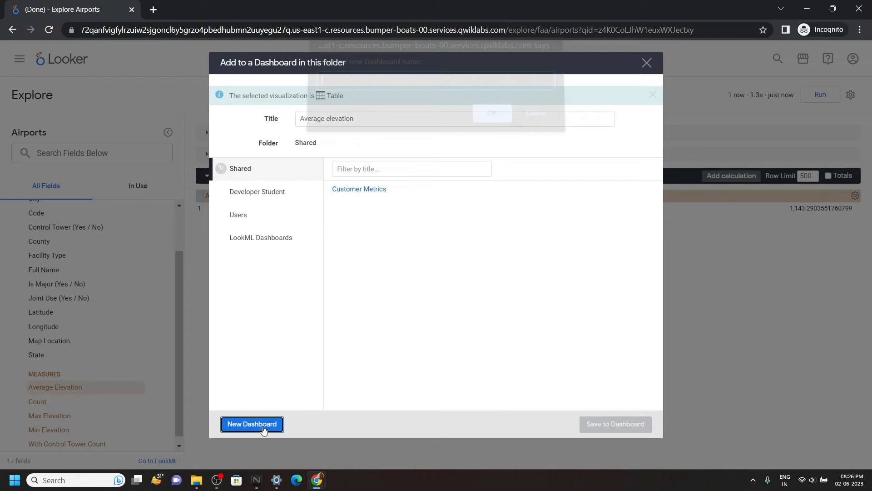
# Step: Create the 'Airports/Flights' dashboard and save the Average elevation tile to it
pyautogui.write('Airports/Flights')
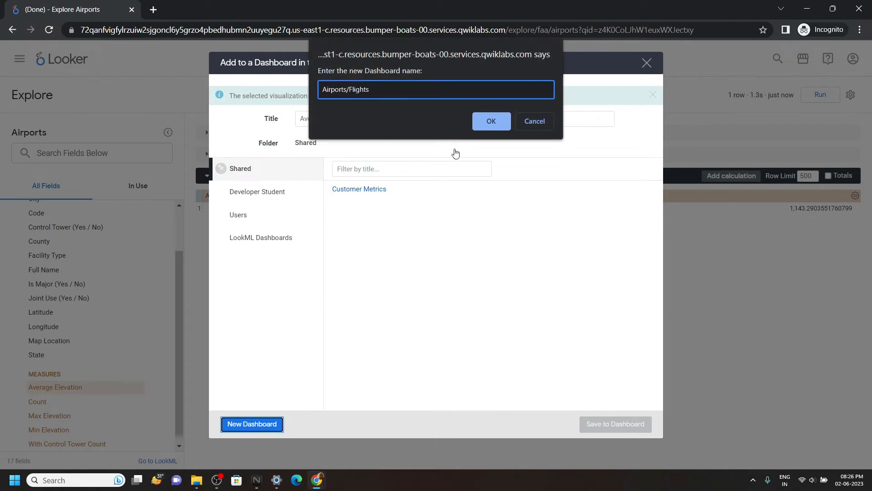
pyautogui.click(490, 121)
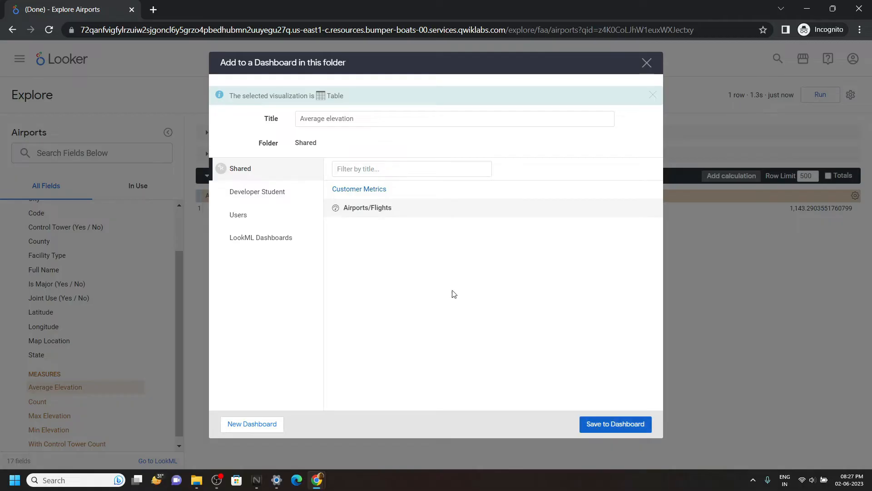
pyautogui.click(615, 424)
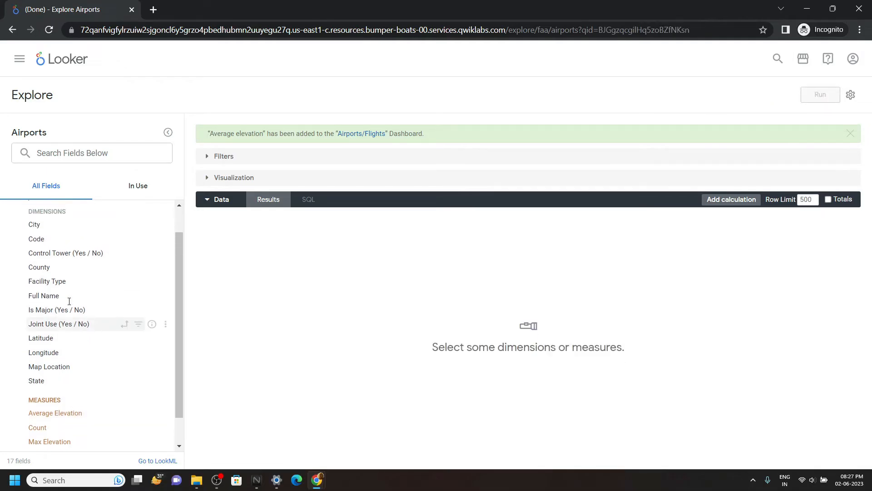
pyautogui.moveTo(72, 281)
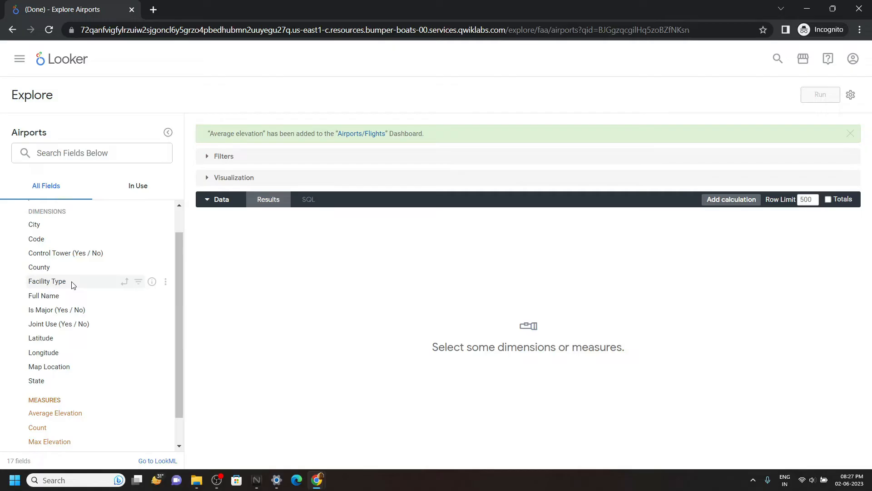
# Step: Run a query of Facility Type, Average Elevation and Count limited to 5 rows
pyautogui.click(47, 281)
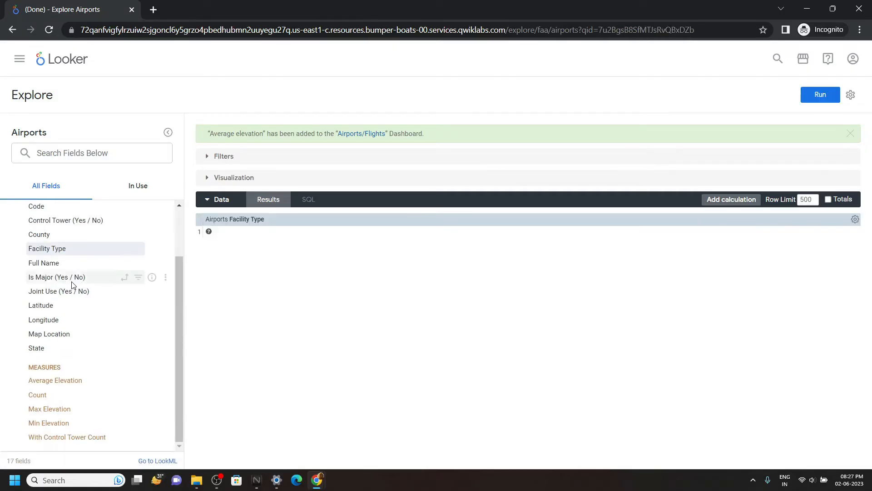
pyautogui.click(55, 380)
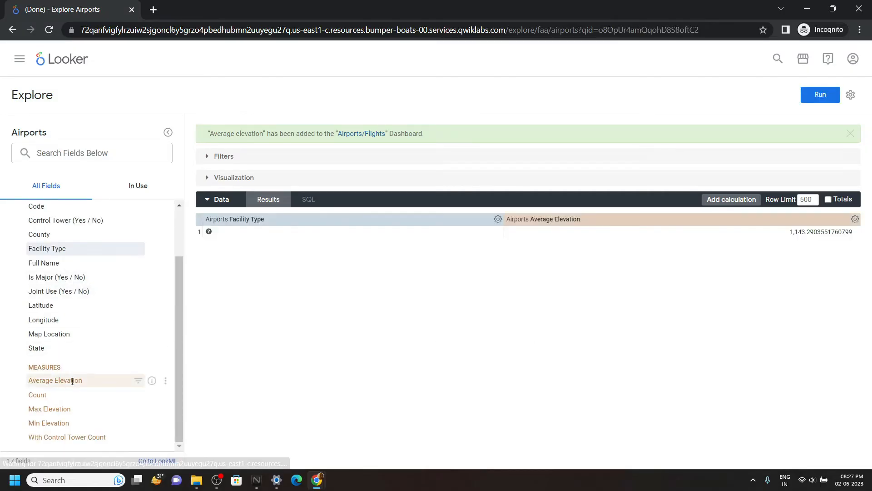
pyautogui.click(38, 395)
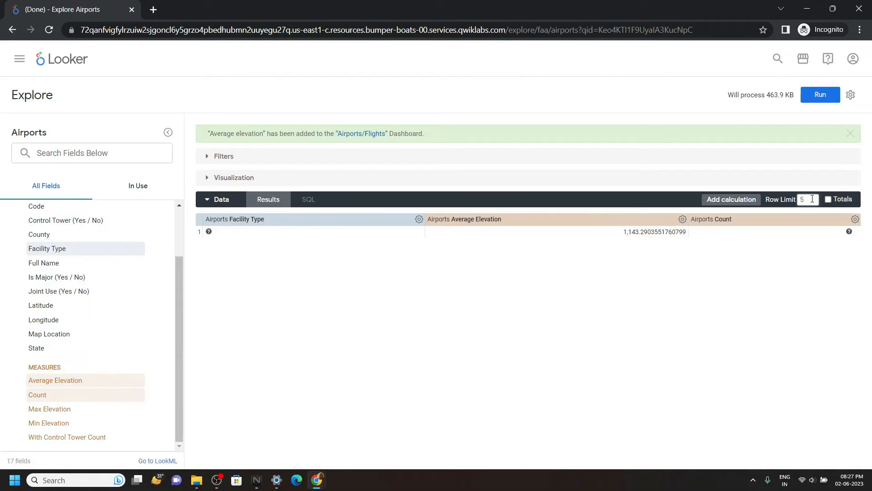
pyautogui.click(819, 94)
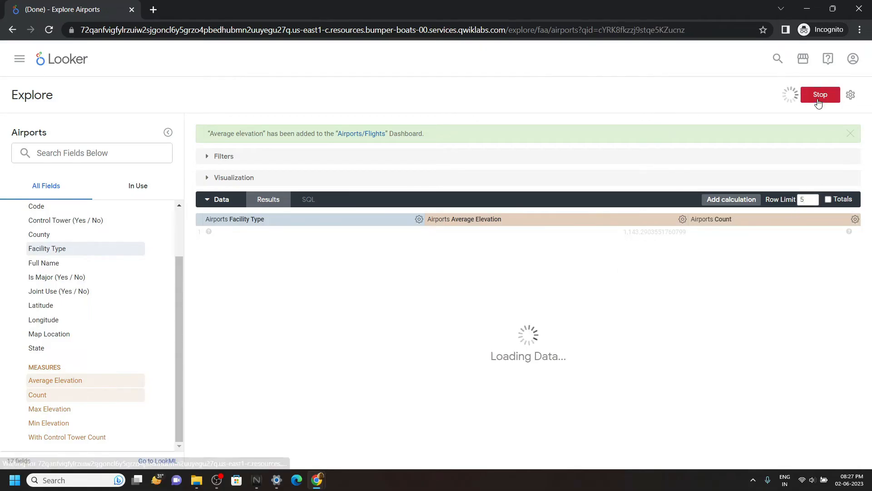
pyautogui.click(850, 133)
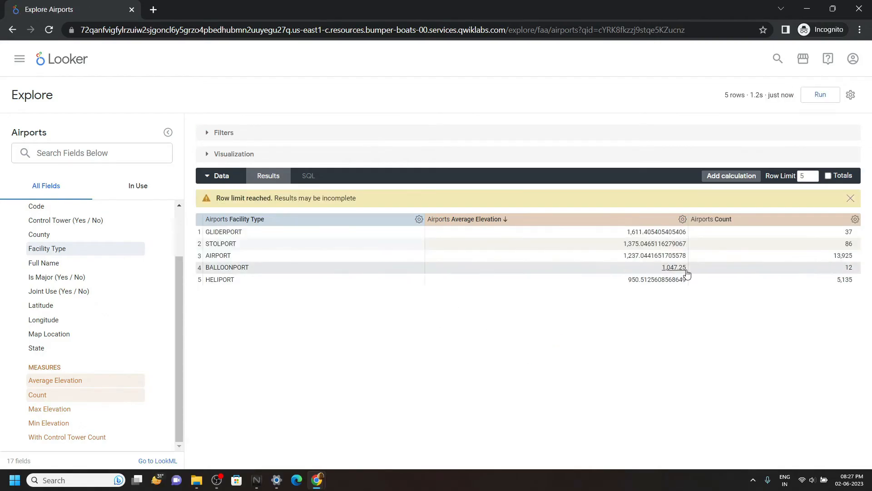
pyautogui.click(850, 95)
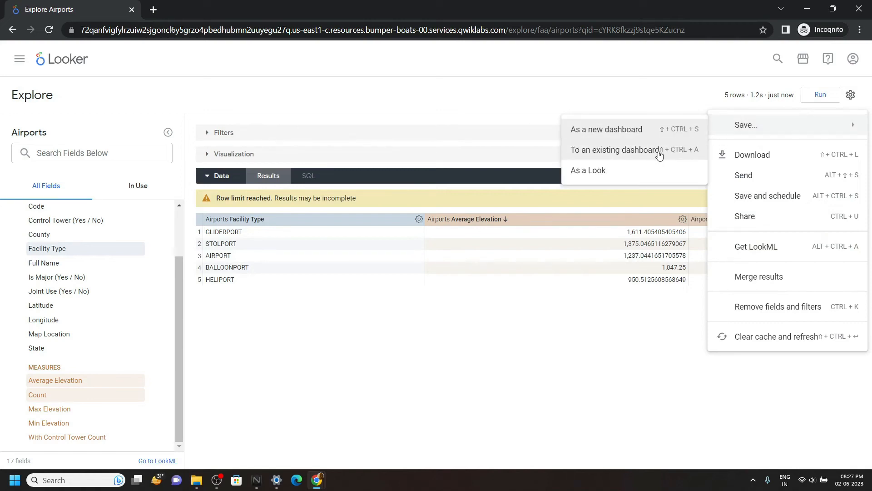
# Step: Start saving the results to an existing dashboard and copy the tile title
pyautogui.click(615, 149)
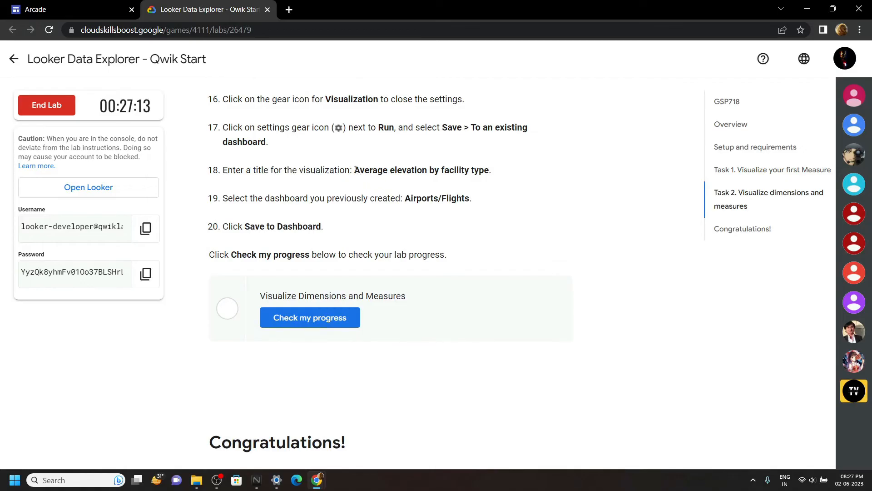
pyautogui.moveTo(354, 170); pyautogui.dragTo(489, 170)
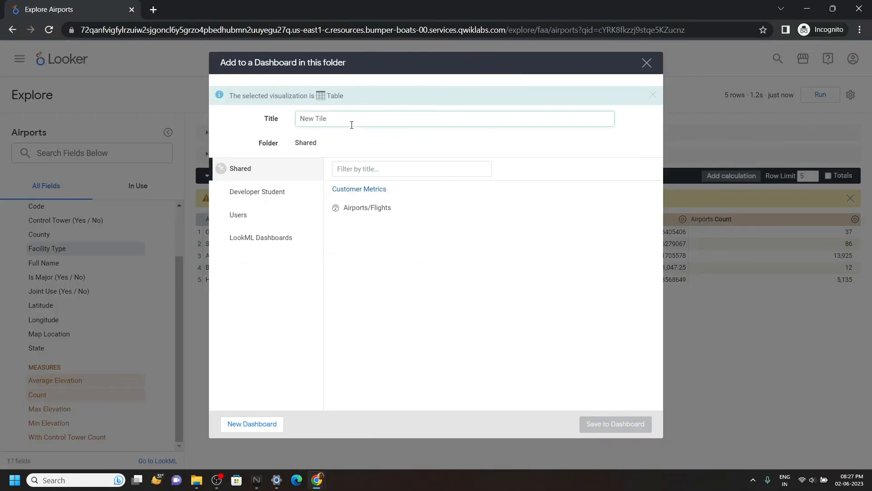
# Step: Title the tile 'Average elevation by facility type' and save it to Airports/Flights
pyautogui.write('Average elevation by facility type')
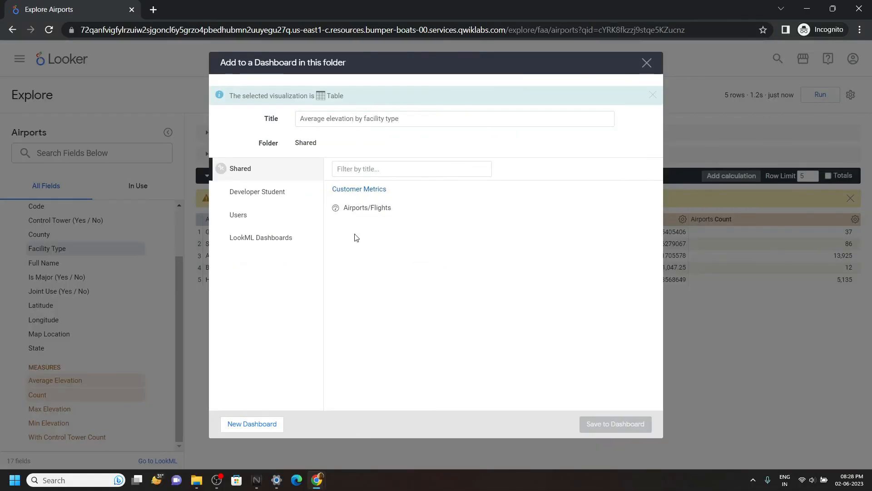
pyautogui.click(367, 207)
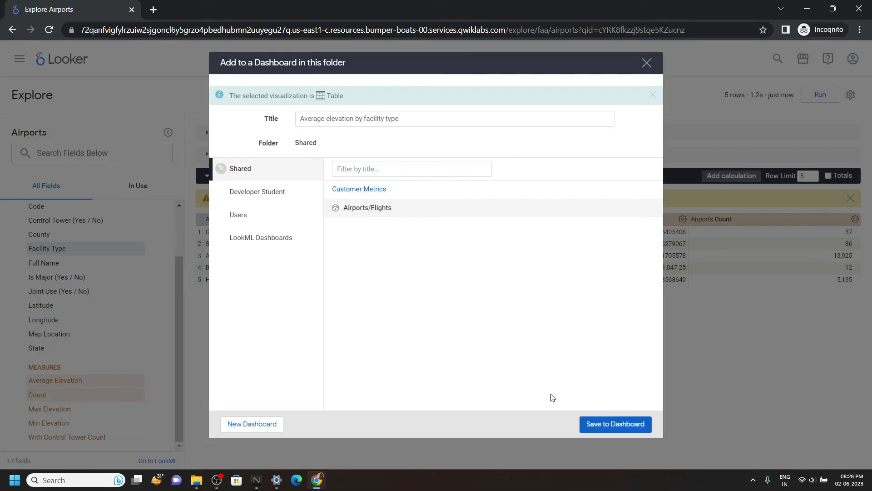
pyautogui.click(615, 423)
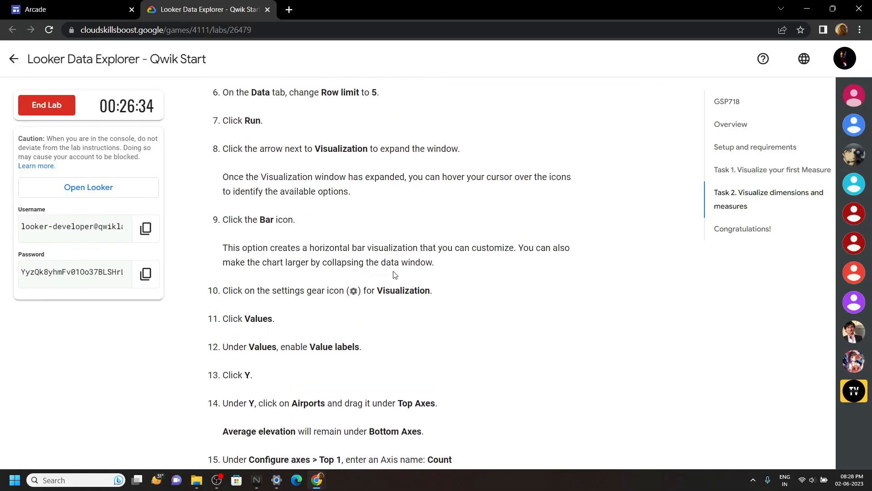
# Step: Scroll to the Congratulations section and begin ending the lab
pyautogui.scroll(-3)
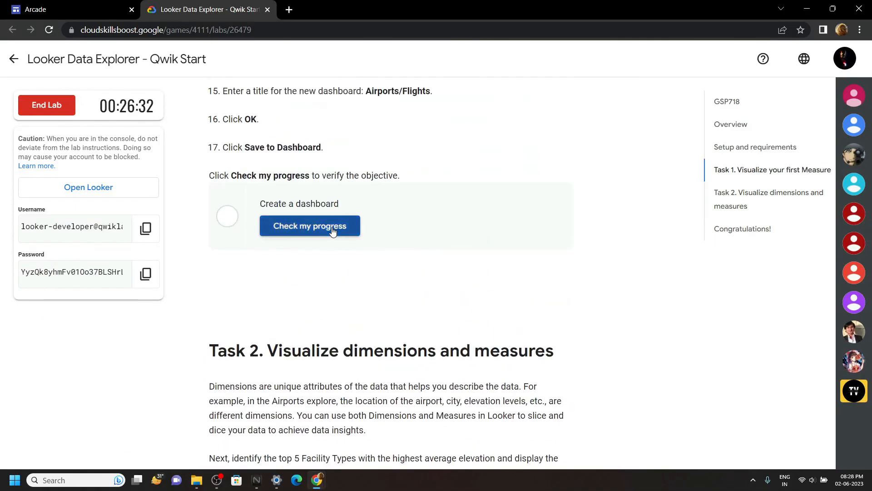
pyautogui.scroll(-3)
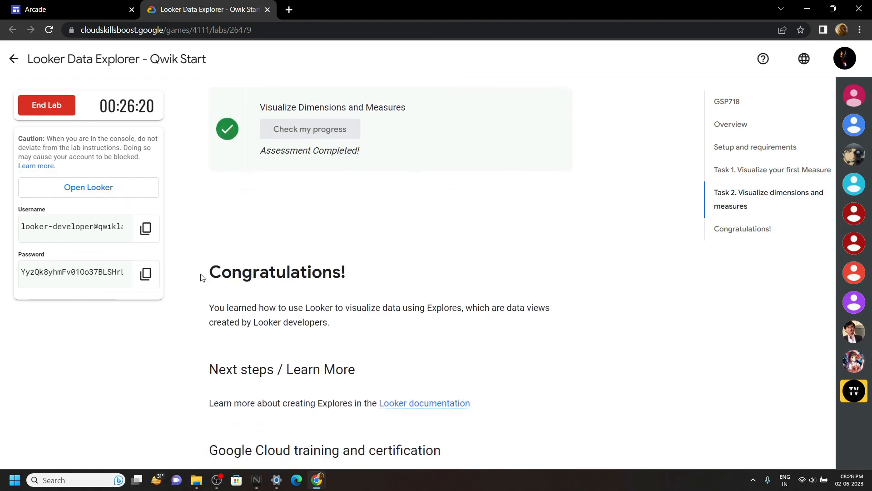
pyautogui.doubleClick(277, 273)
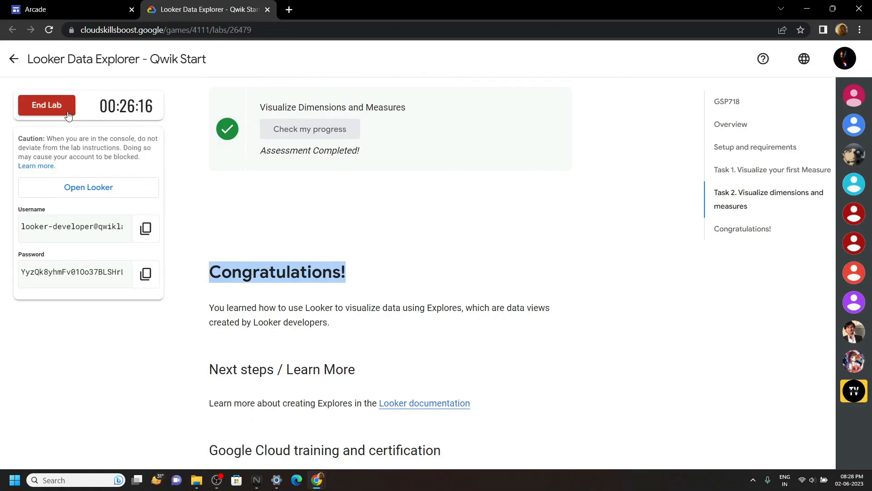
pyautogui.click(46, 105)
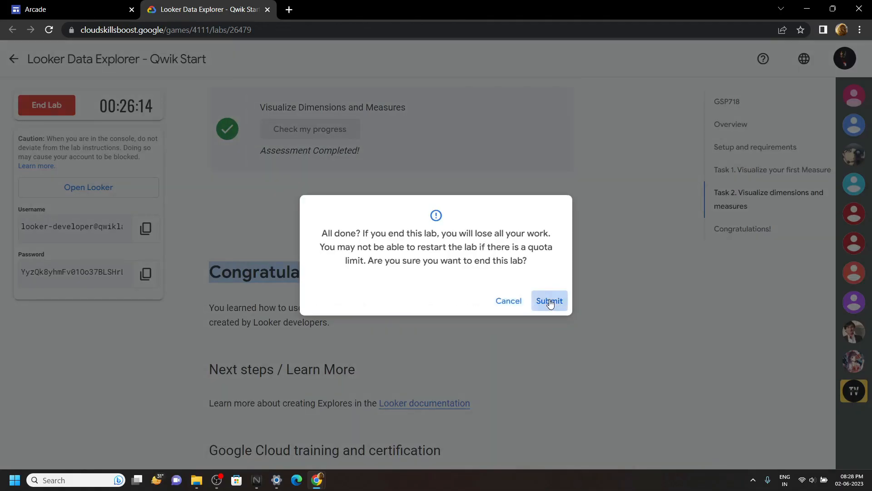